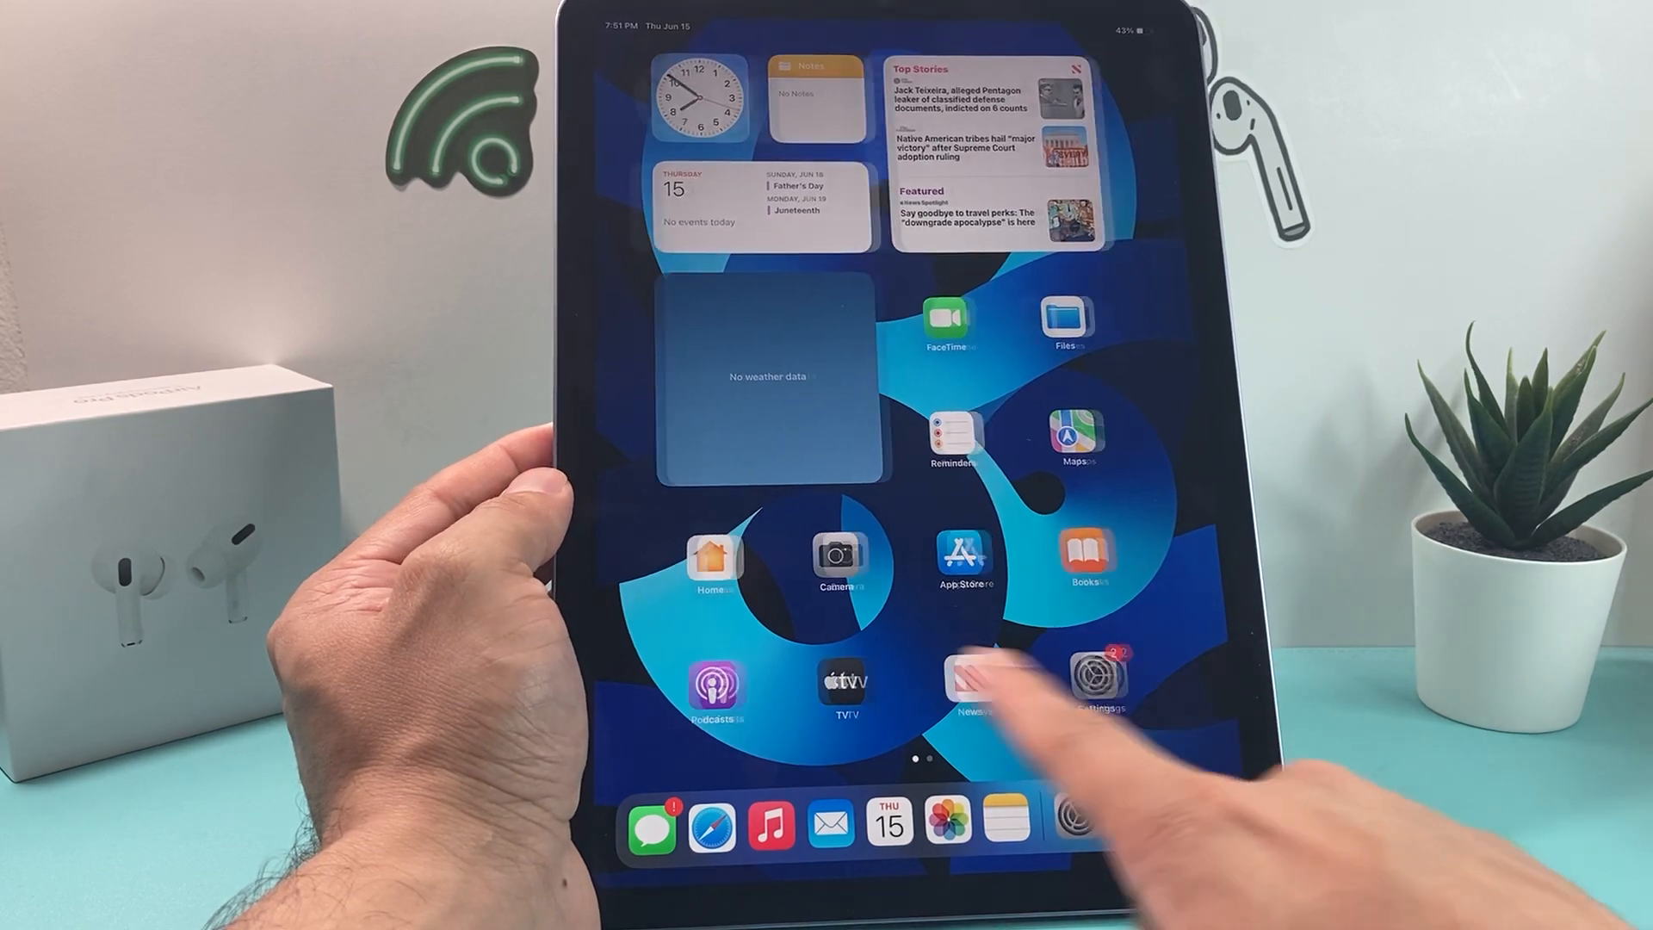
- Open Settings, go to General > Transfer or Reset iPad, and choose Erase All Content and Settings
scroll(left, 3)
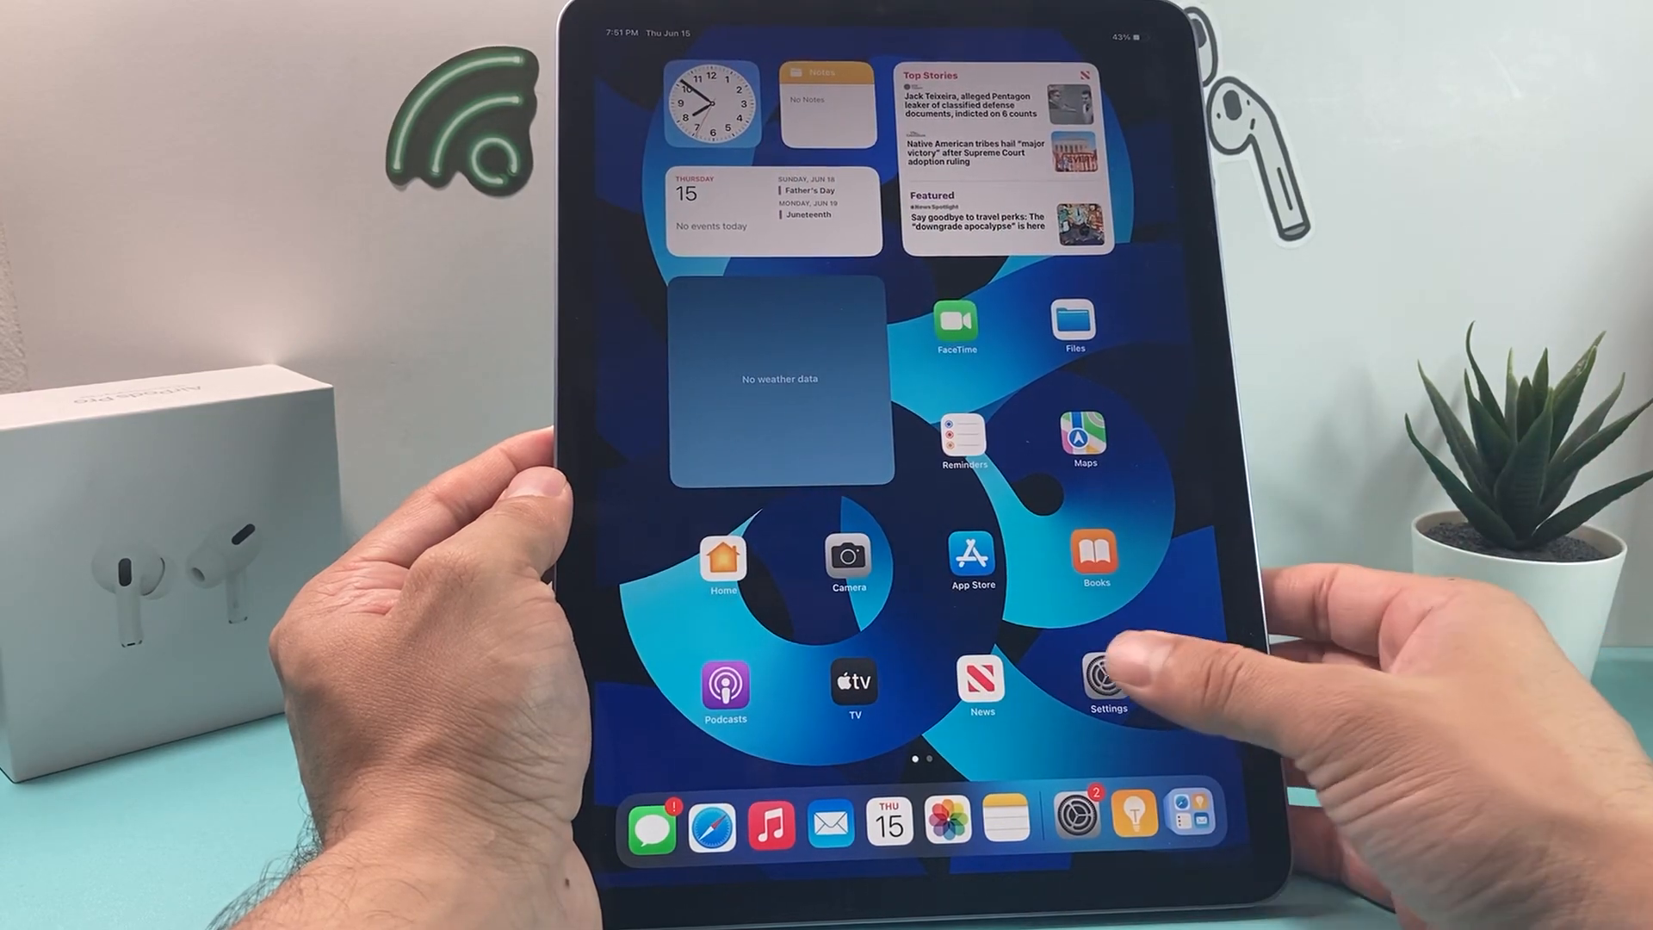
click(1108, 670)
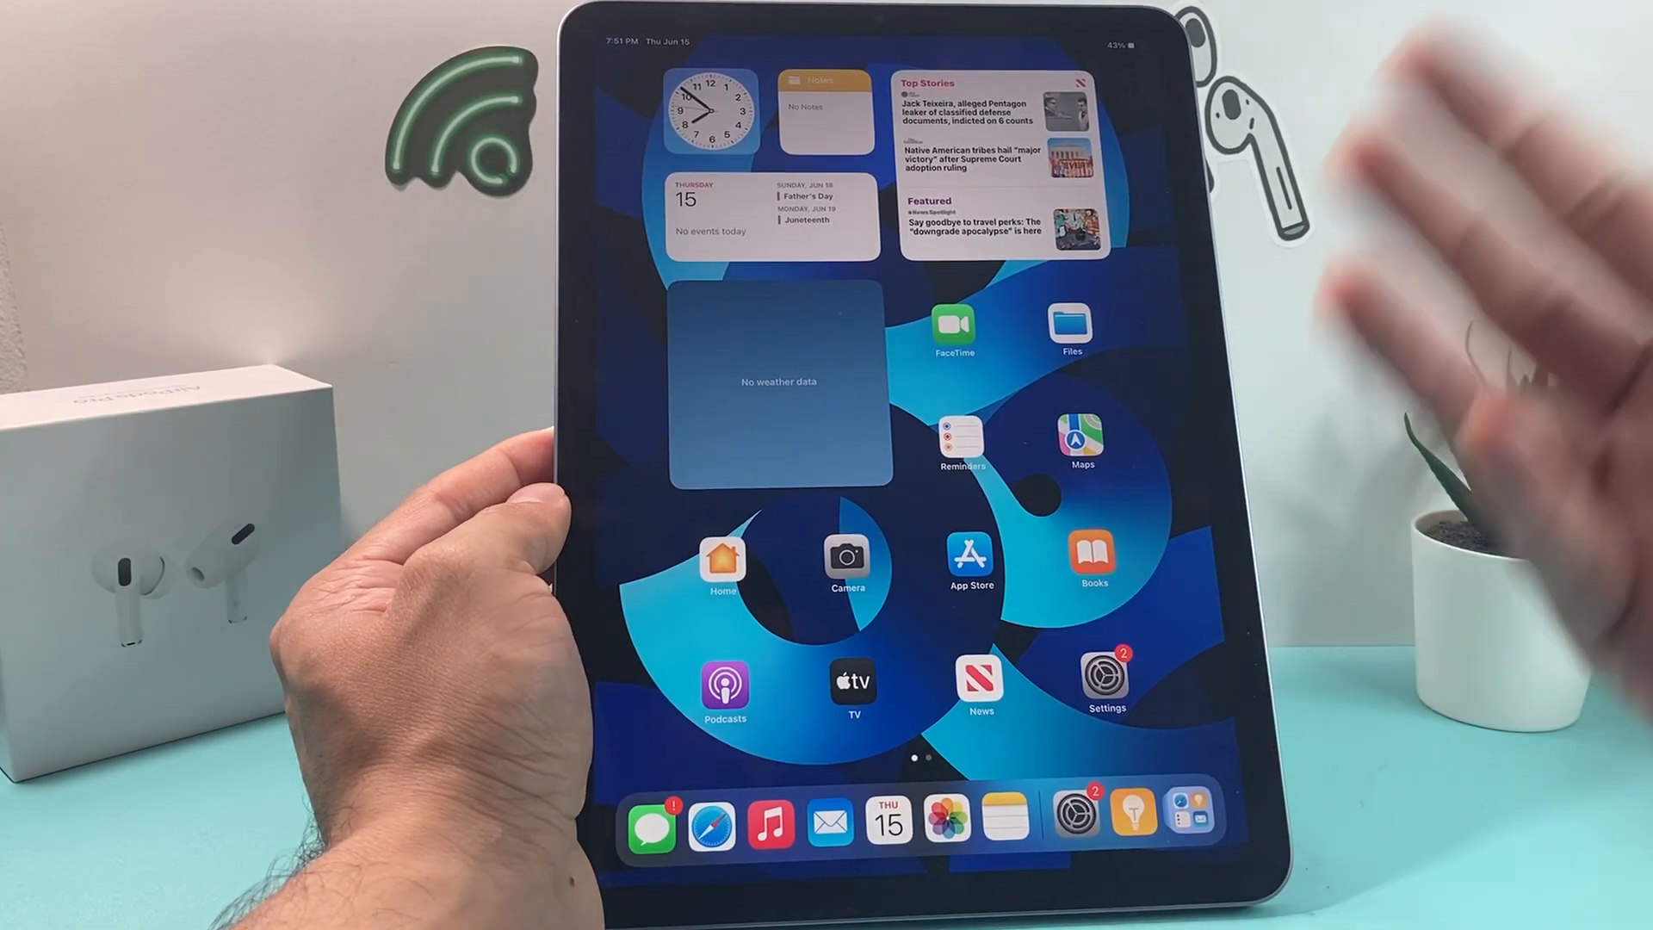
scroll(left, 3)
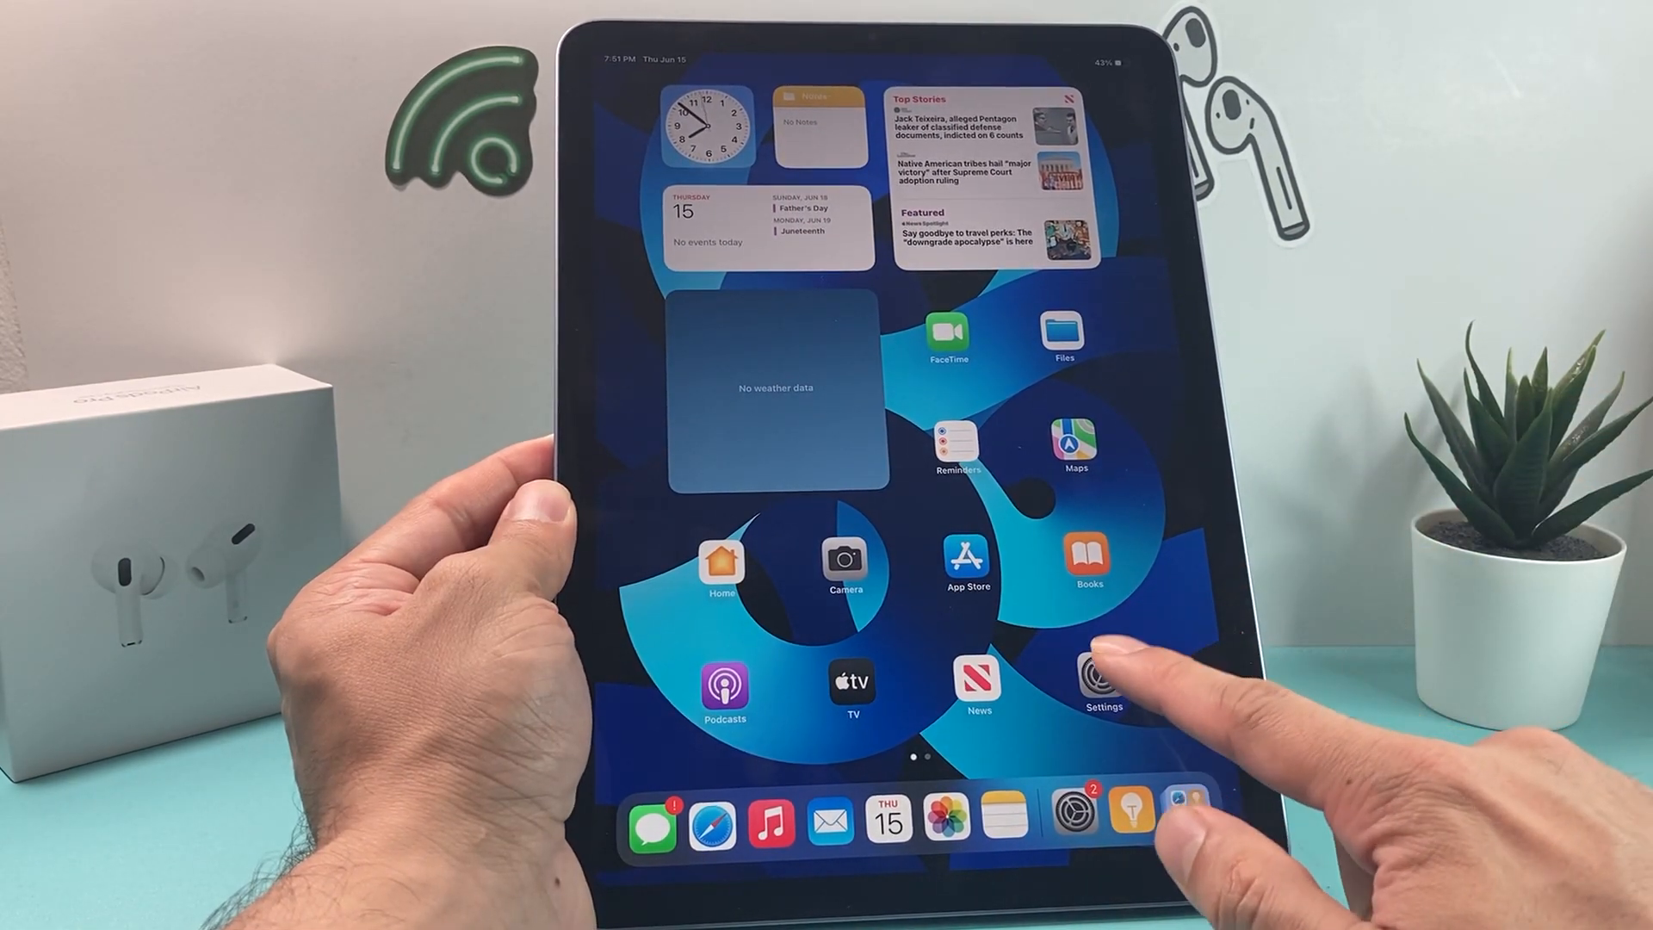
click(1103, 676)
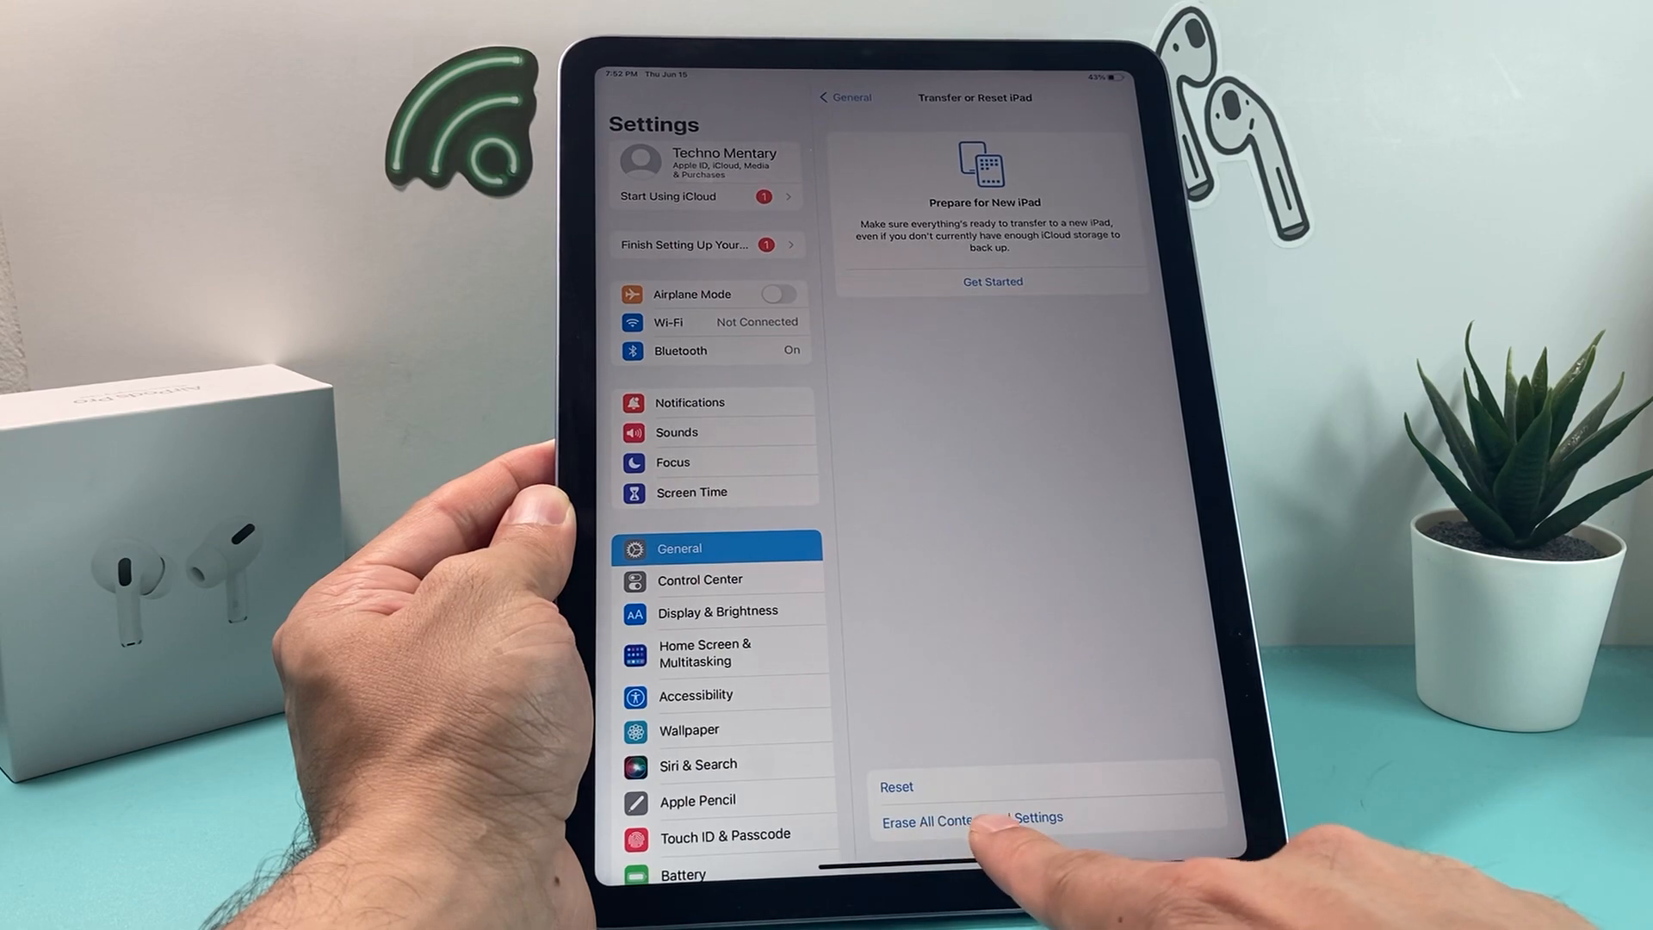
click(972, 817)
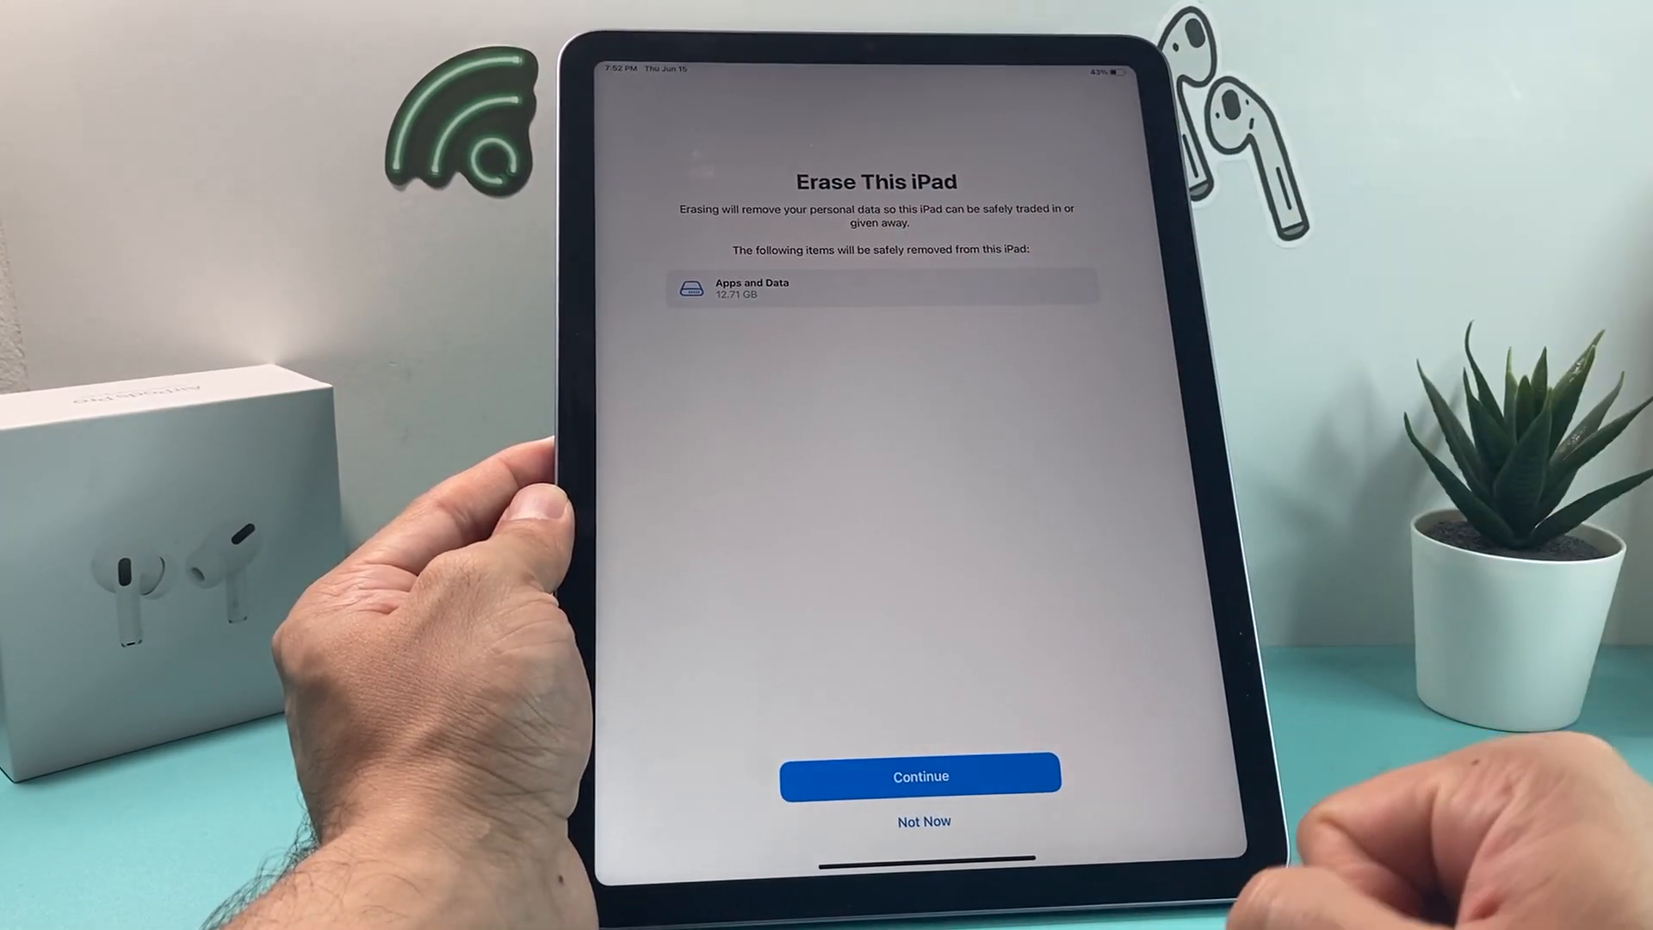
- Continue past the 12.71 GB data summary and confirm Erase iPad
click(919, 776)
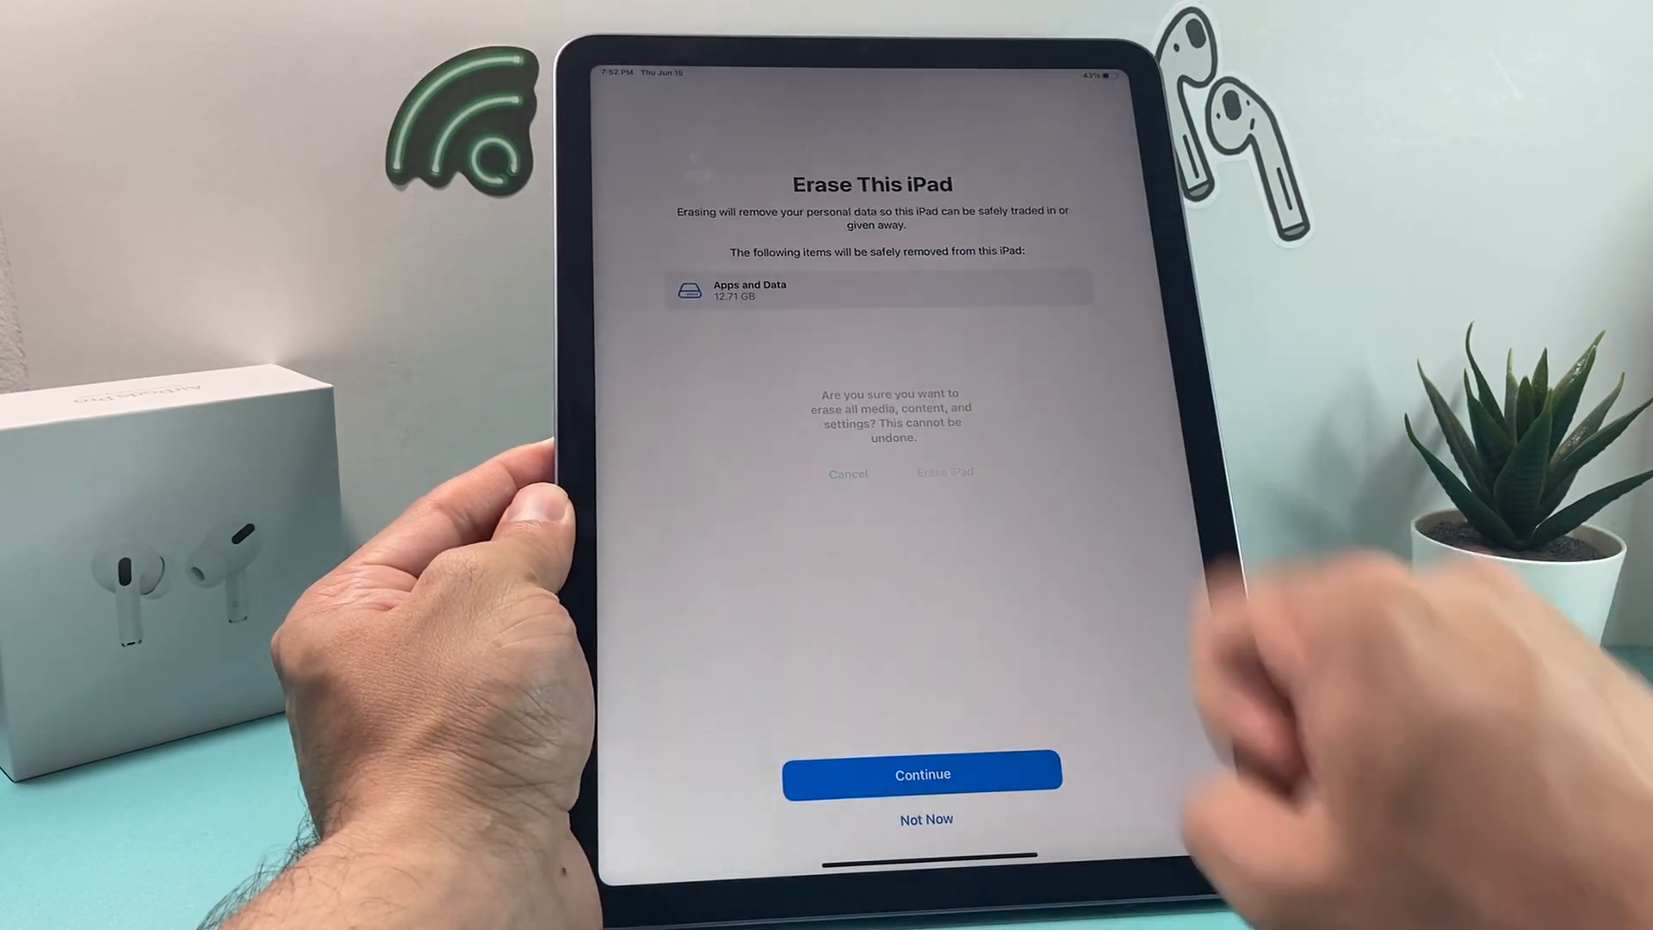
click(944, 473)
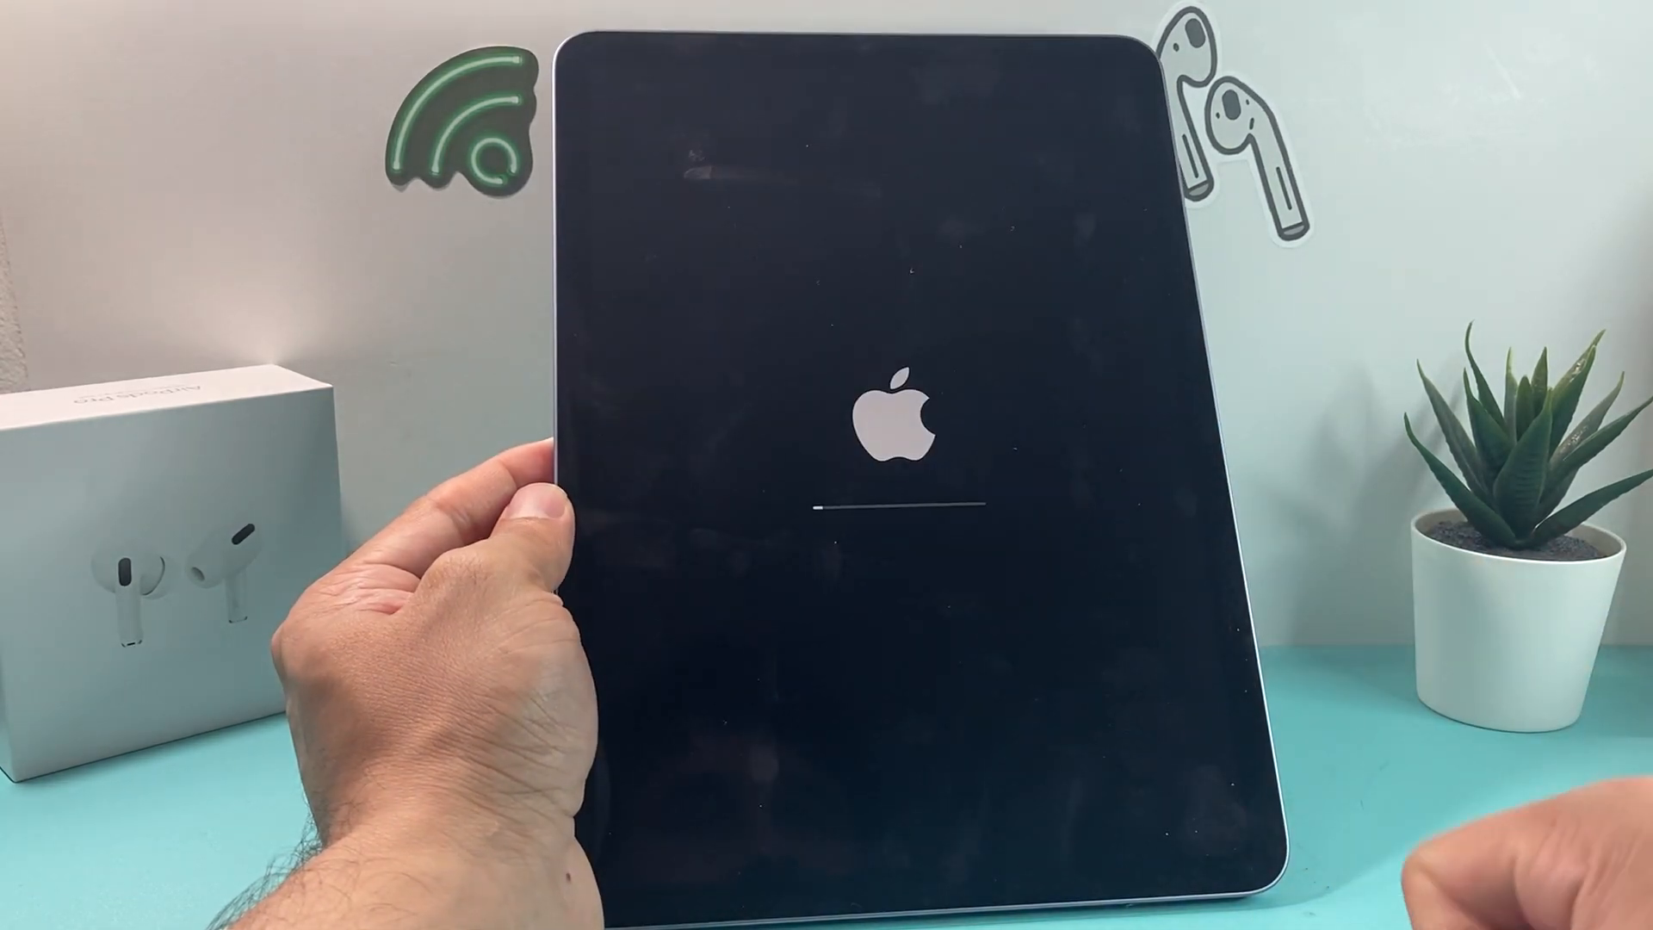